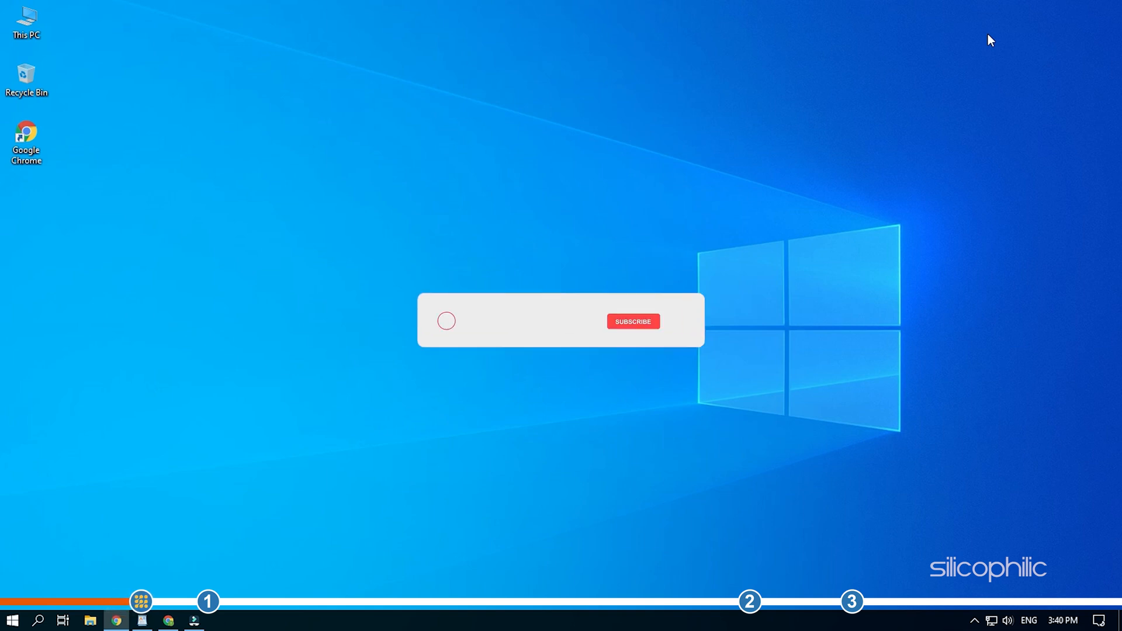
Download the Windows 10 Media Creation Tool from the 'Create Windows 10 installation media' section.
click(632, 322)
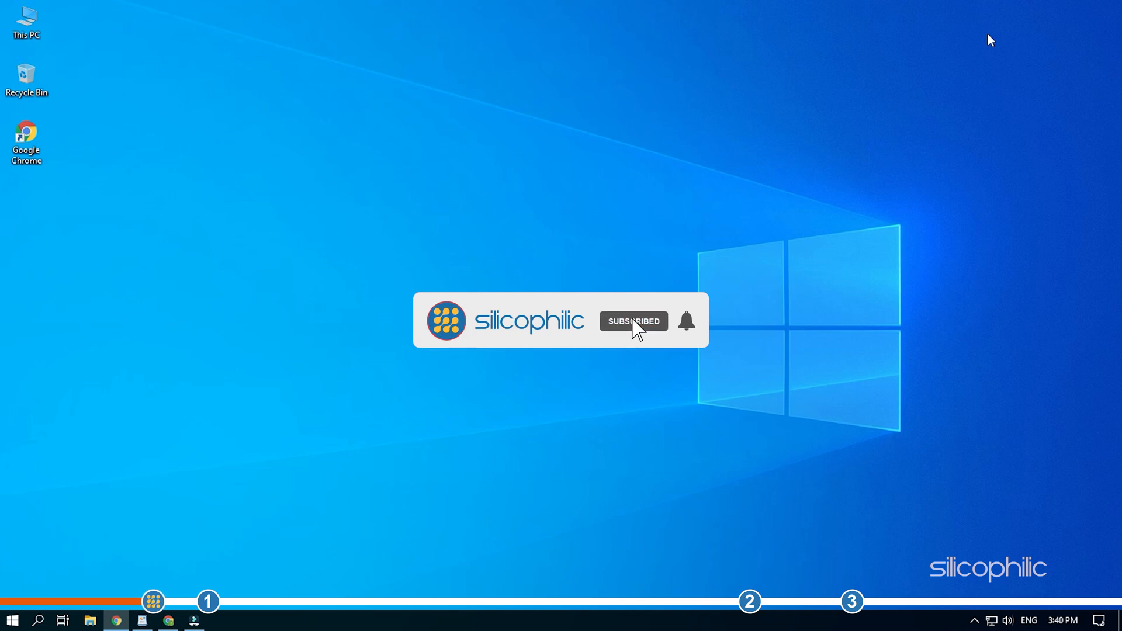
click(685, 321)
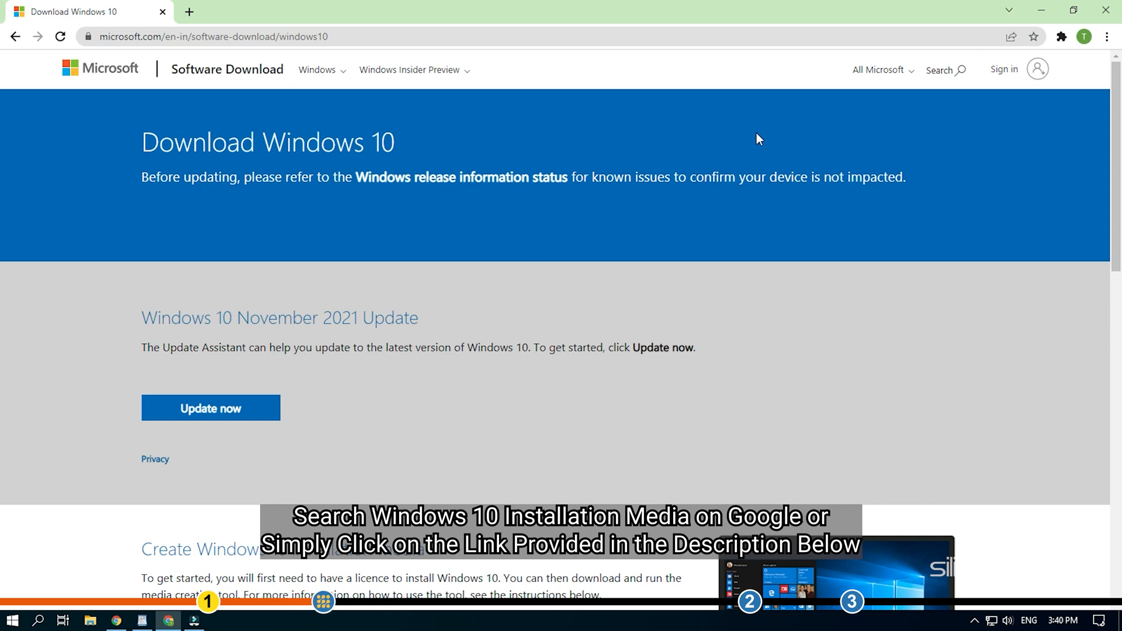
mouse_move(678, 163)
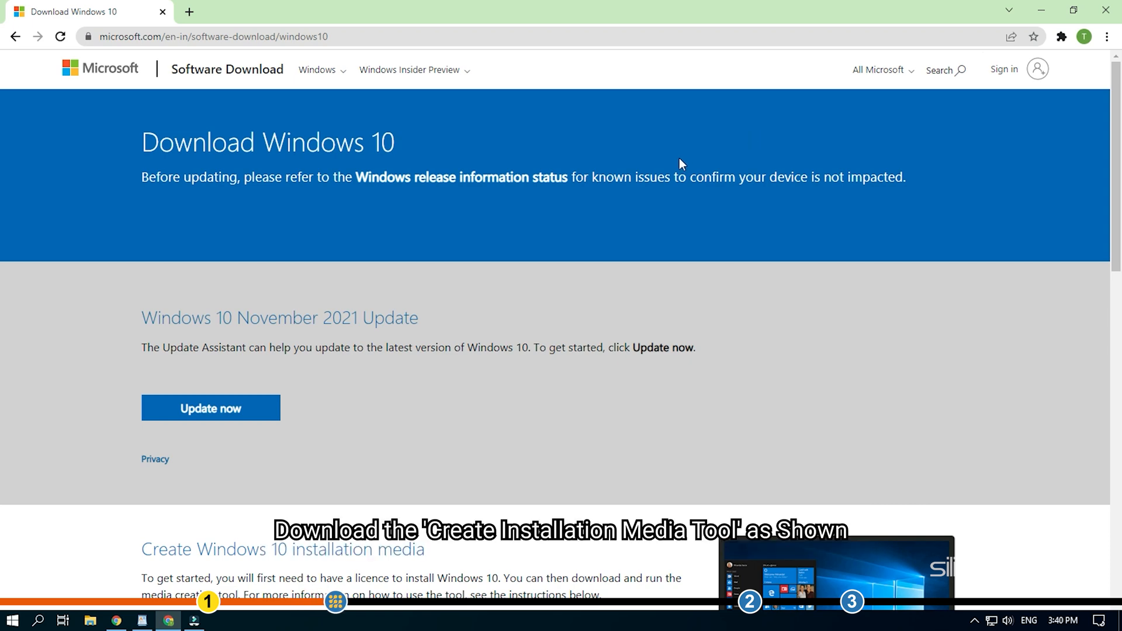
scroll(down, 3)
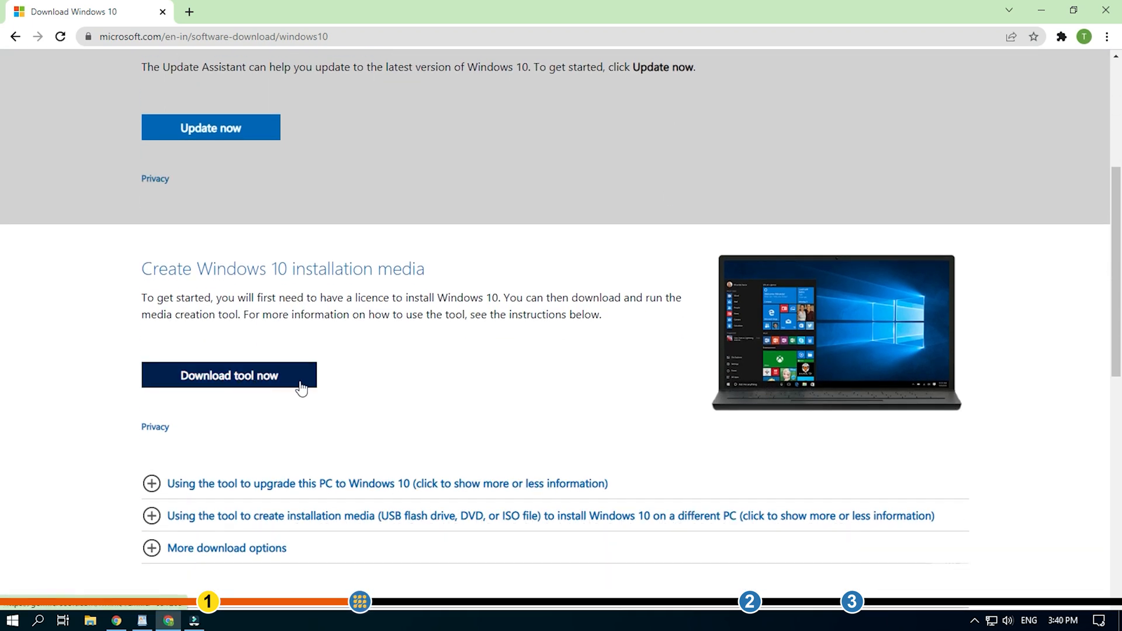
click(229, 375)
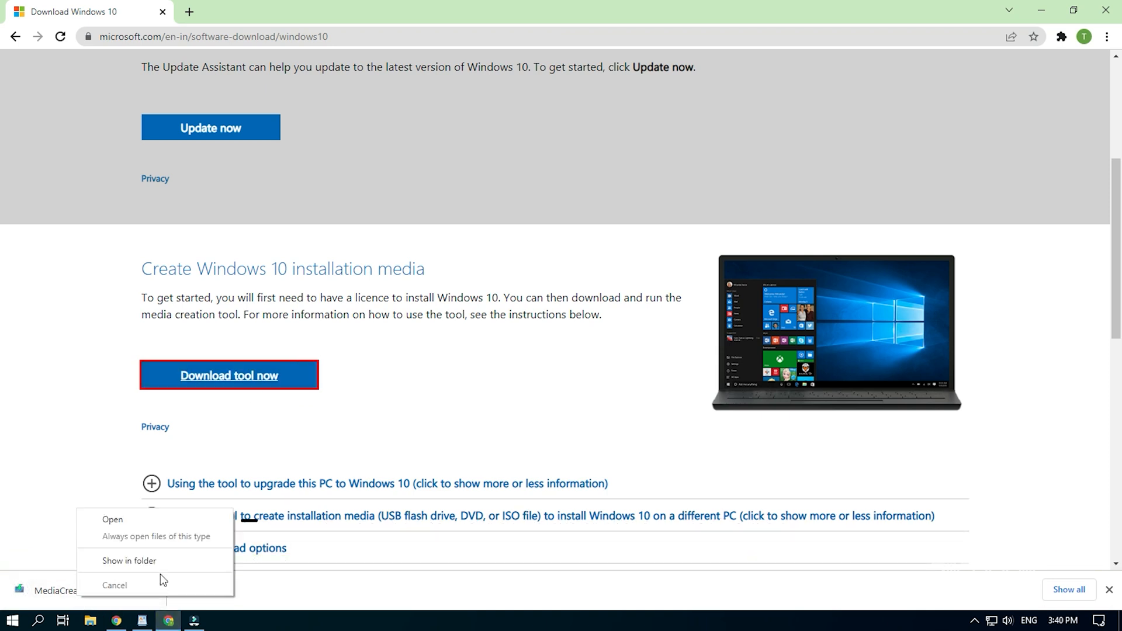
mouse_move(112, 519)
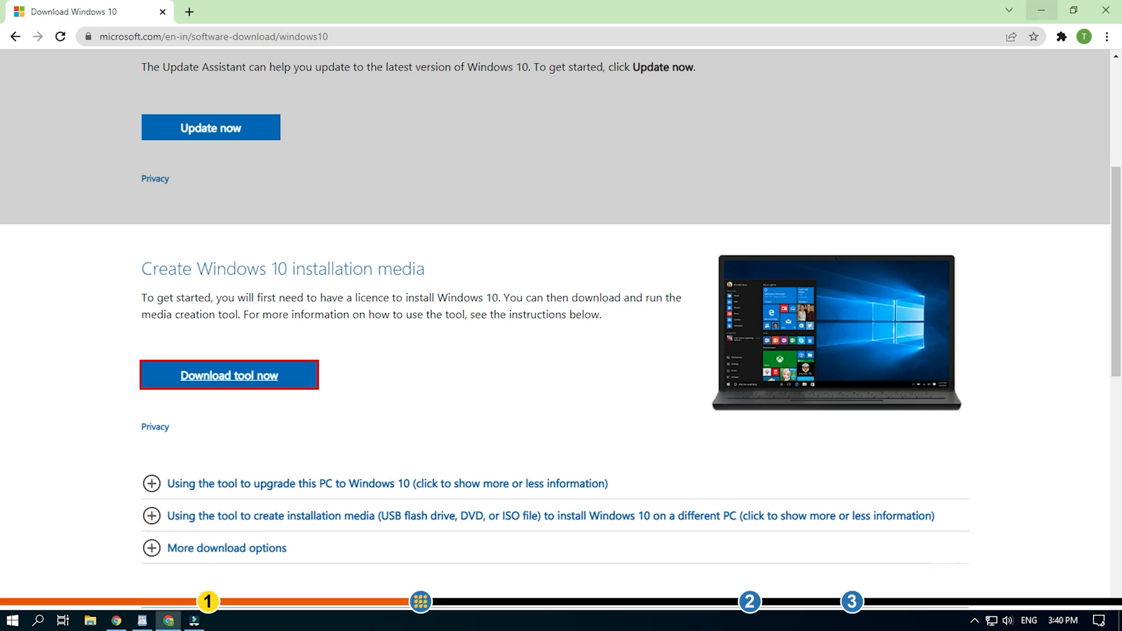
mouse_move(1039, 11)
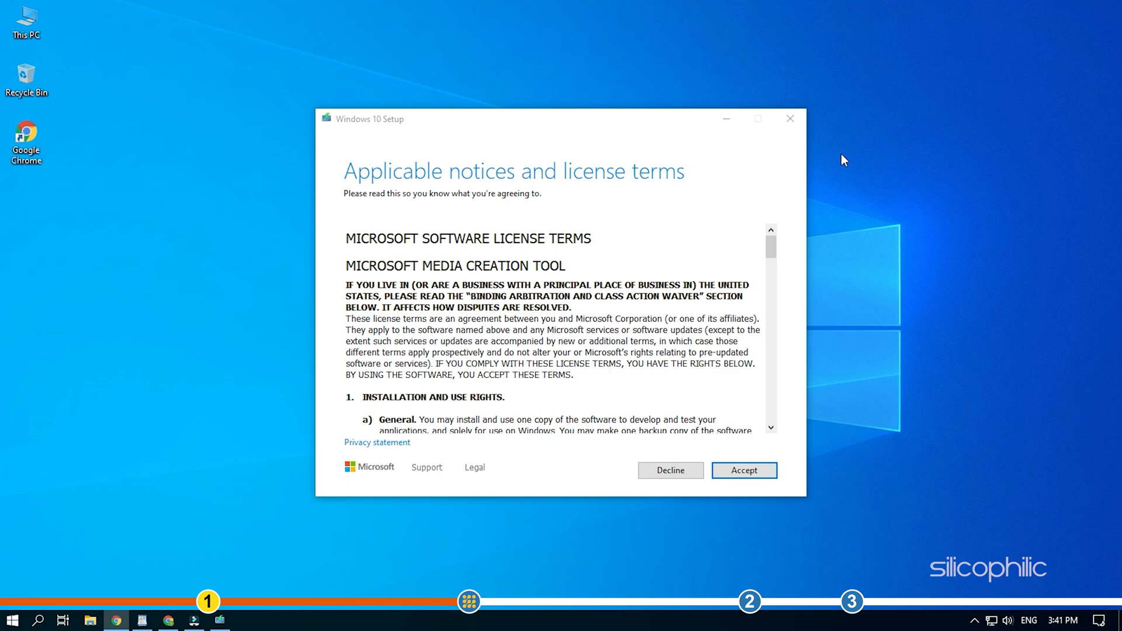
Accept the Media Creation Tool license terms.
scroll(down, 3)
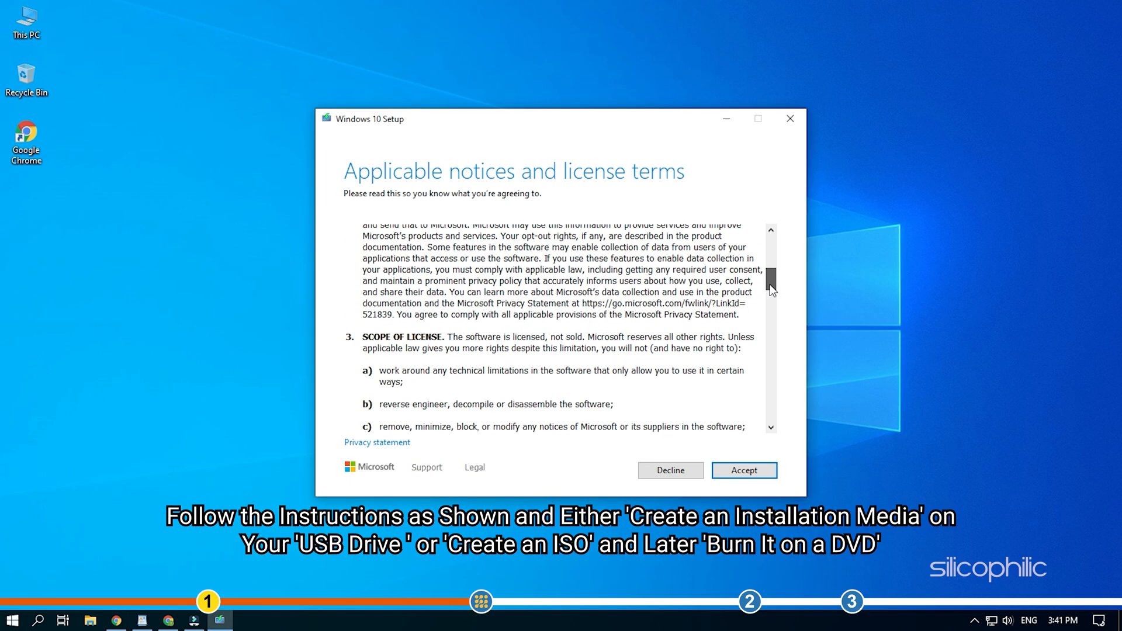
scroll(down, 3)
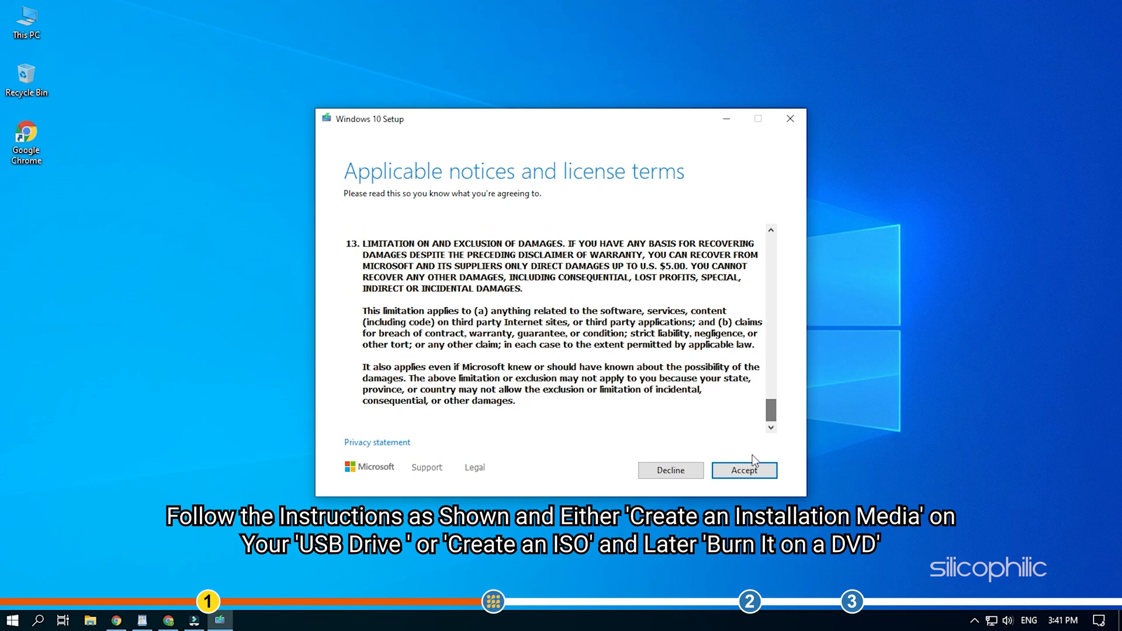
click(743, 470)
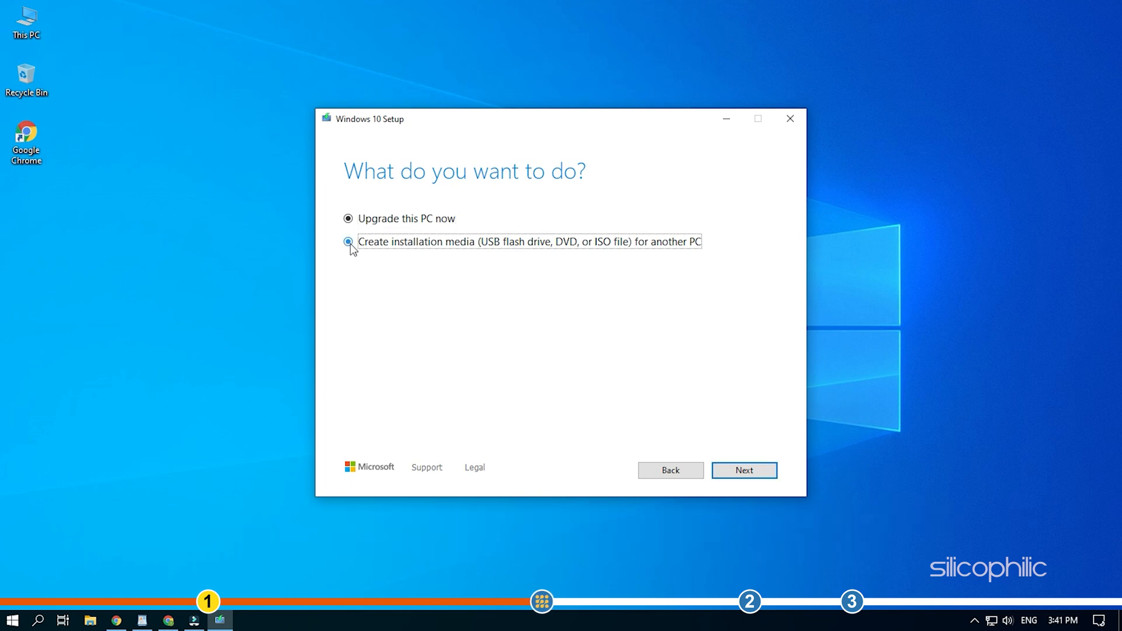
Create installation media on USB flash drive E: (WINSETUP) with recommended language and edition.
click(743, 470)
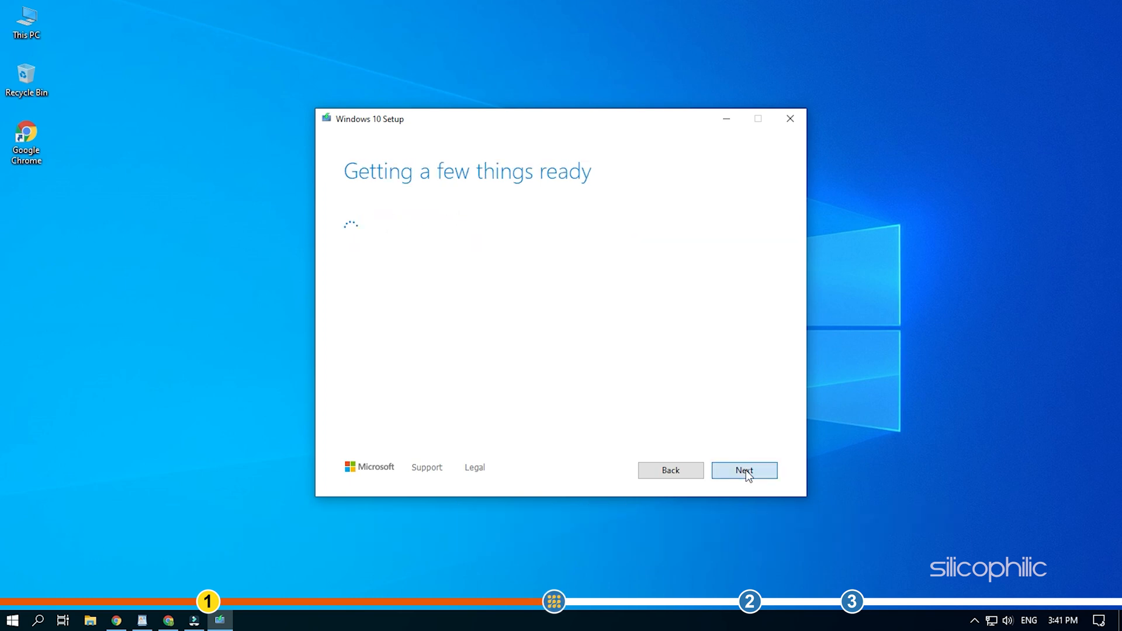
click(743, 470)
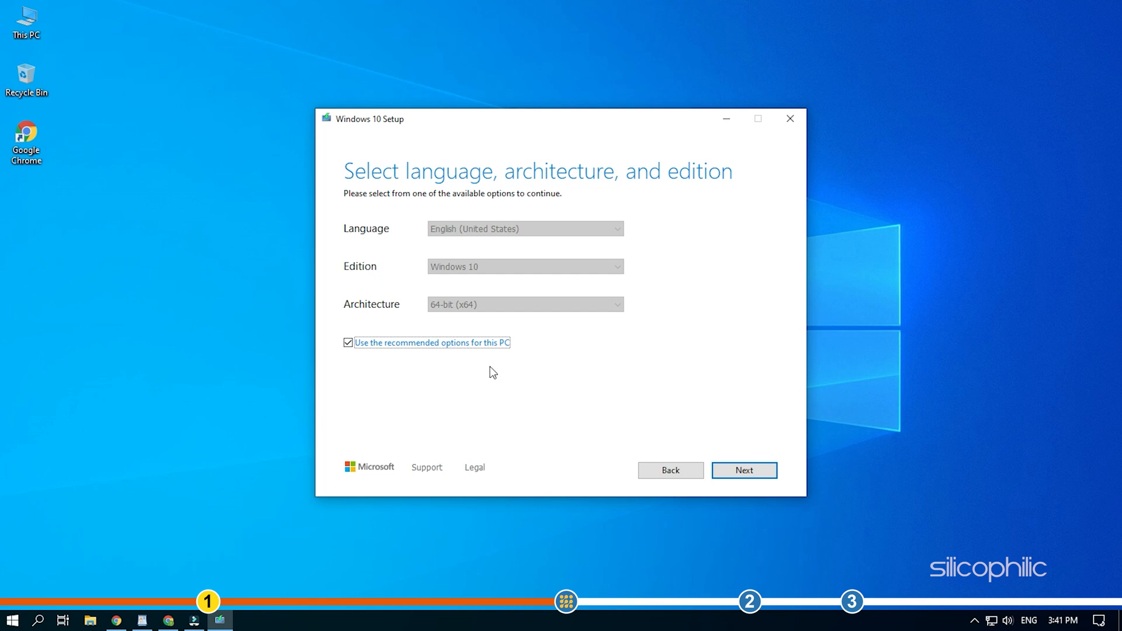
click(744, 470)
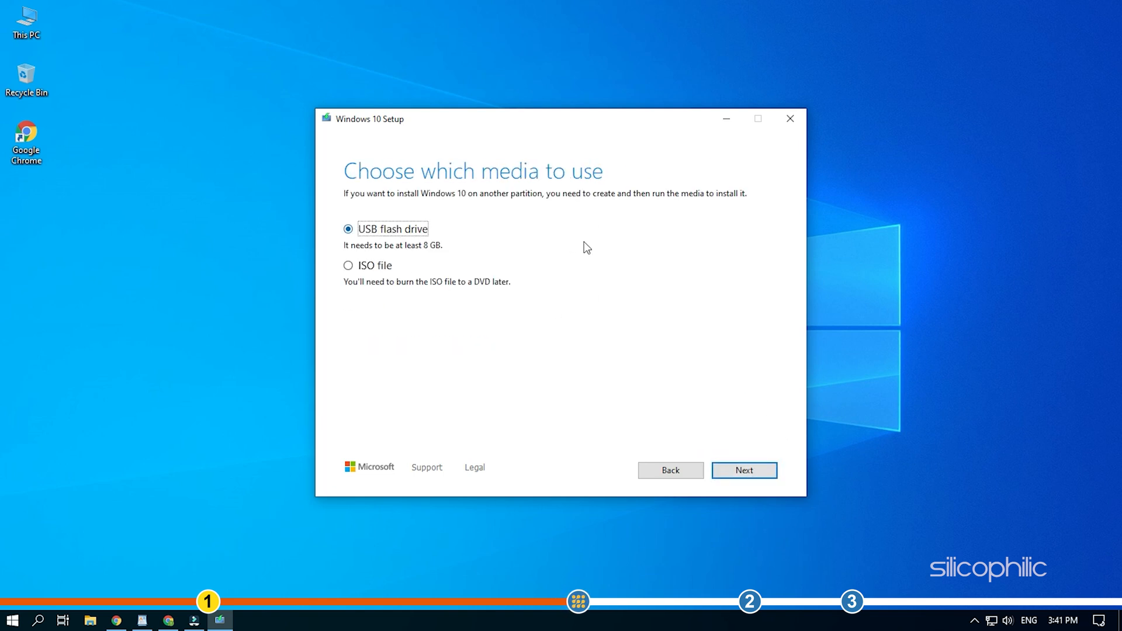
click(743, 470)
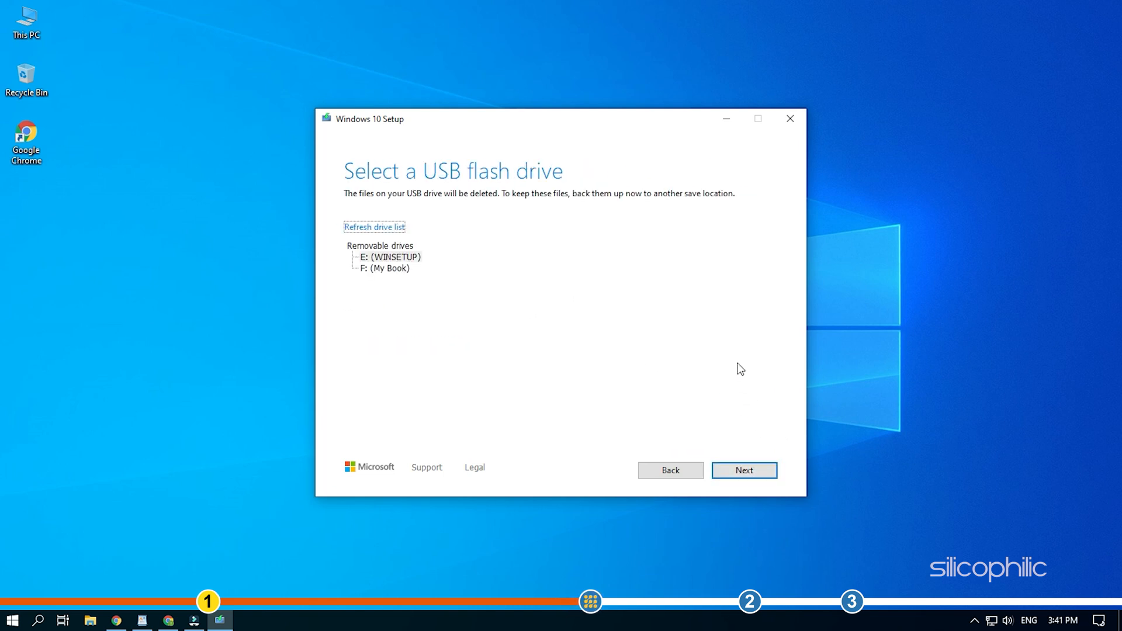
click(386, 257)
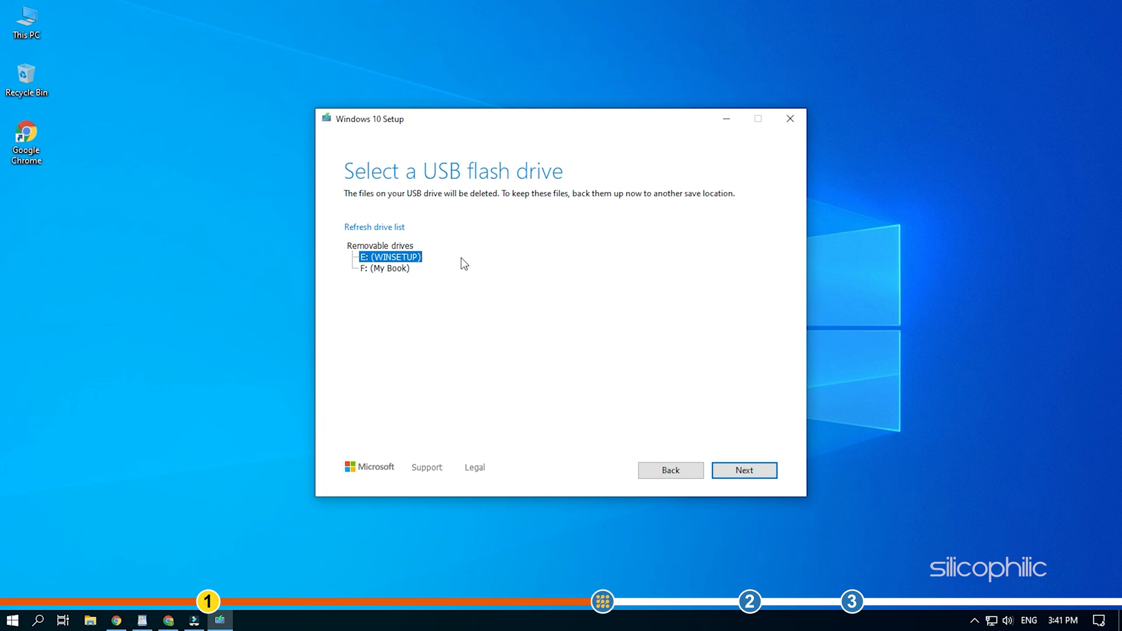
click(743, 469)
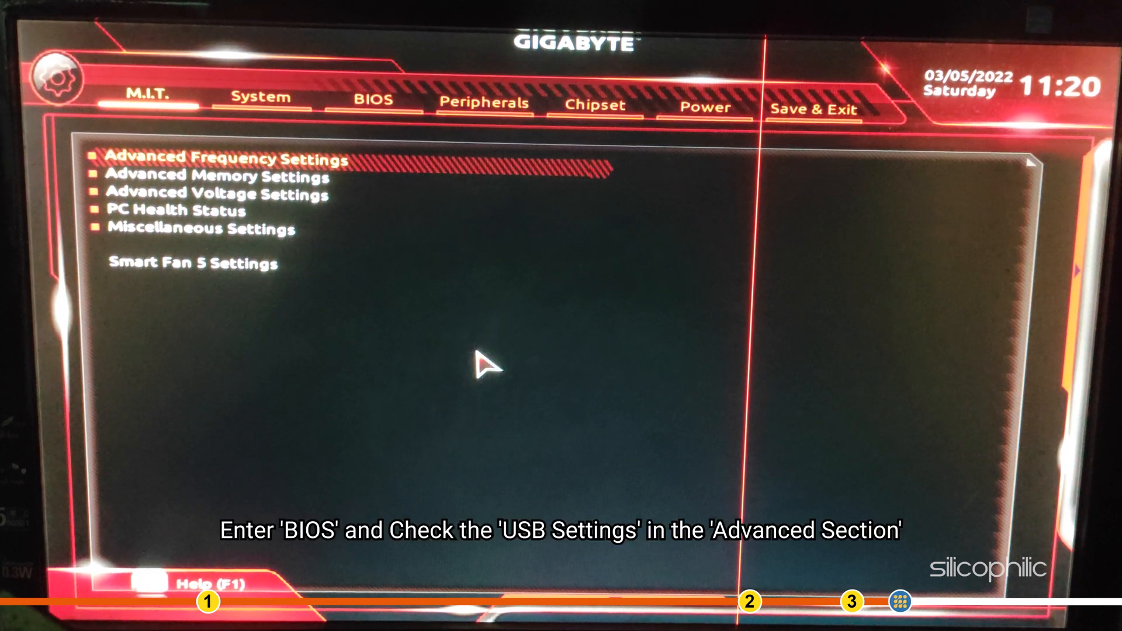
mouse_move(193, 125)
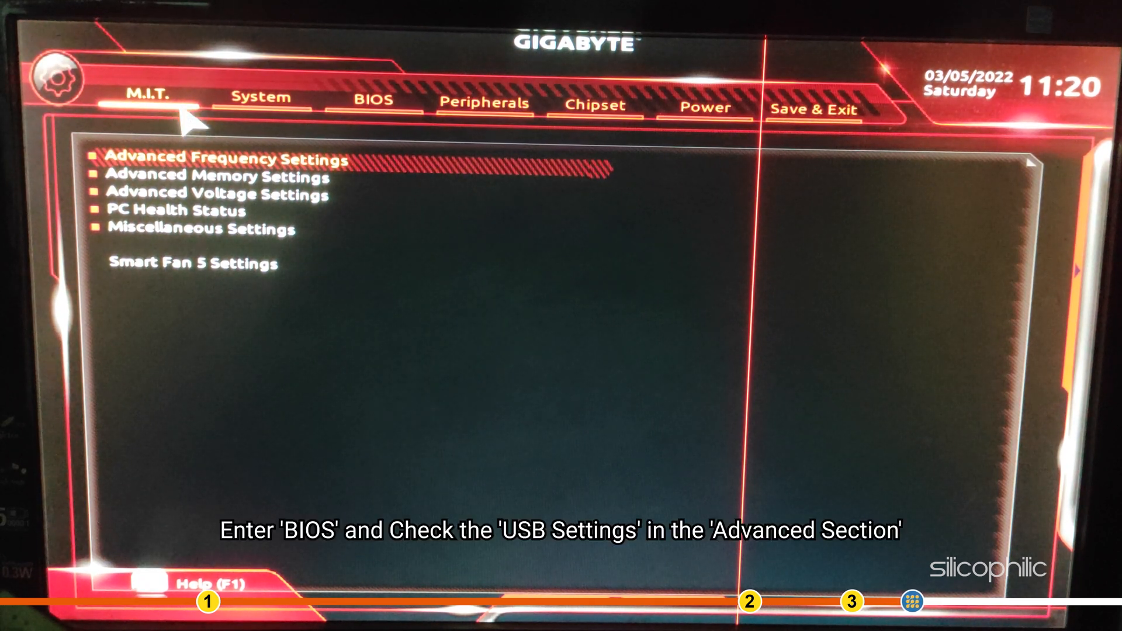
mouse_move(484, 104)
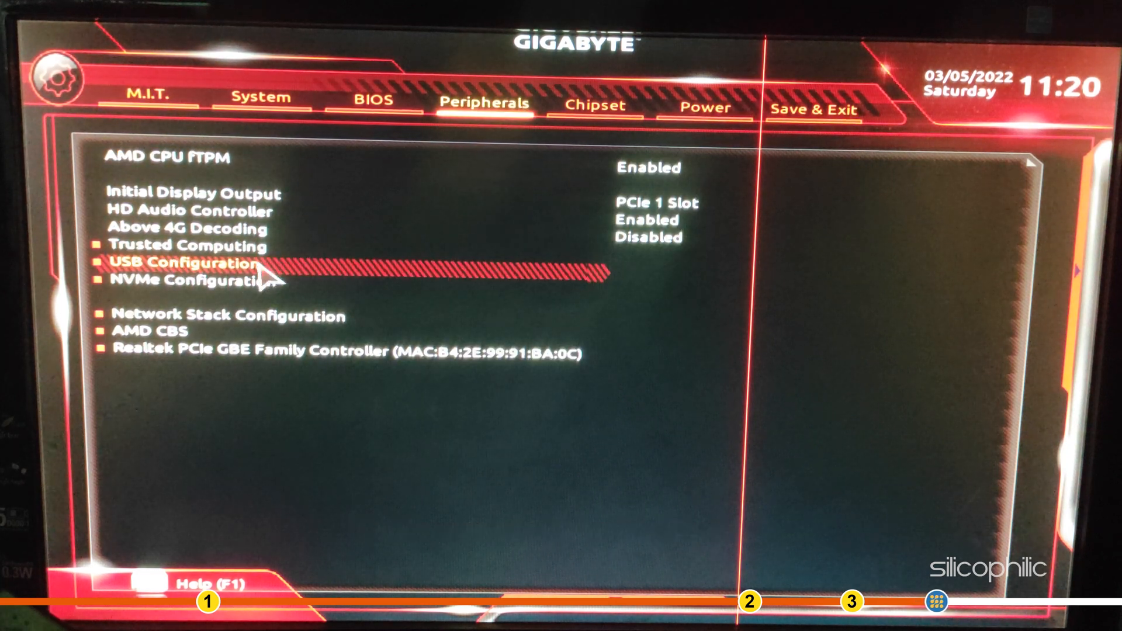
Open USB Configuration under the BIOS Peripherals tab.
click(194, 263)
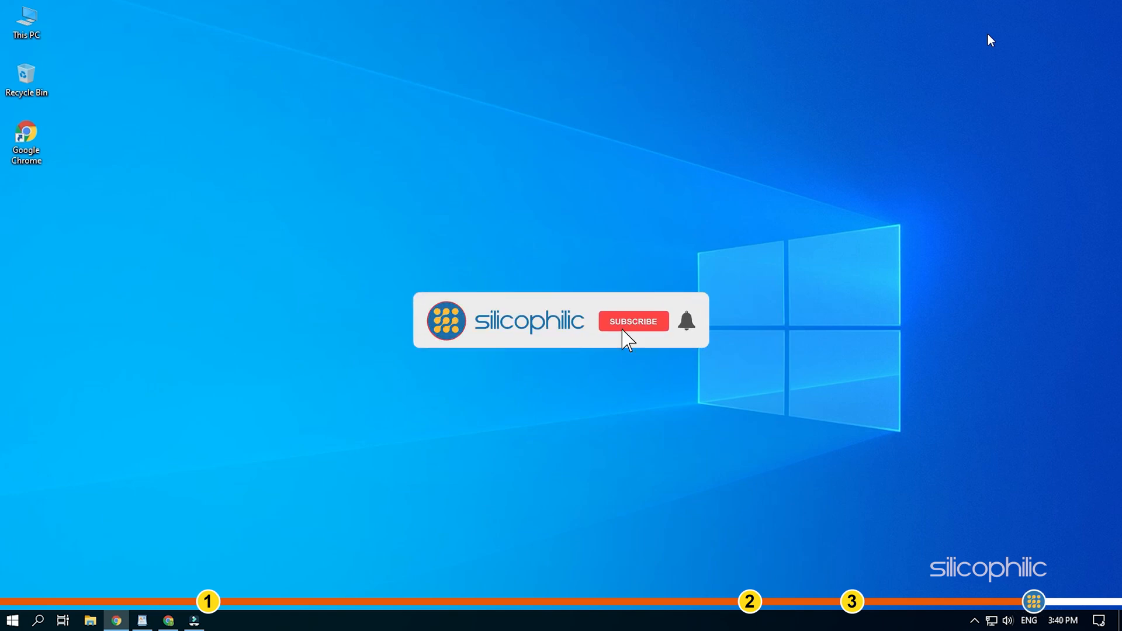
click(632, 321)
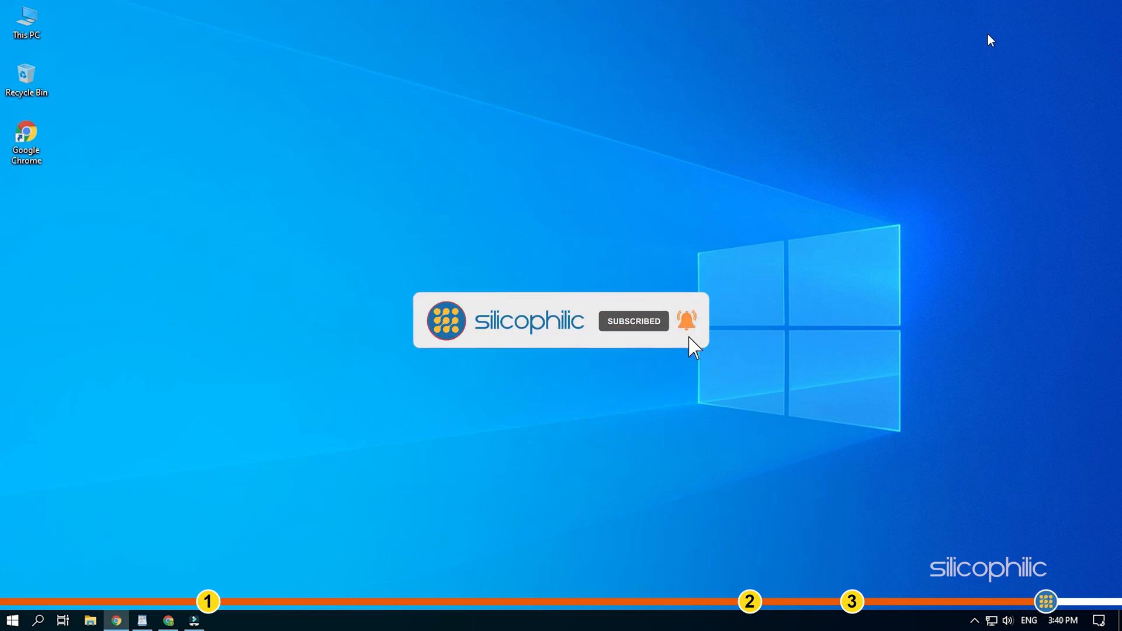